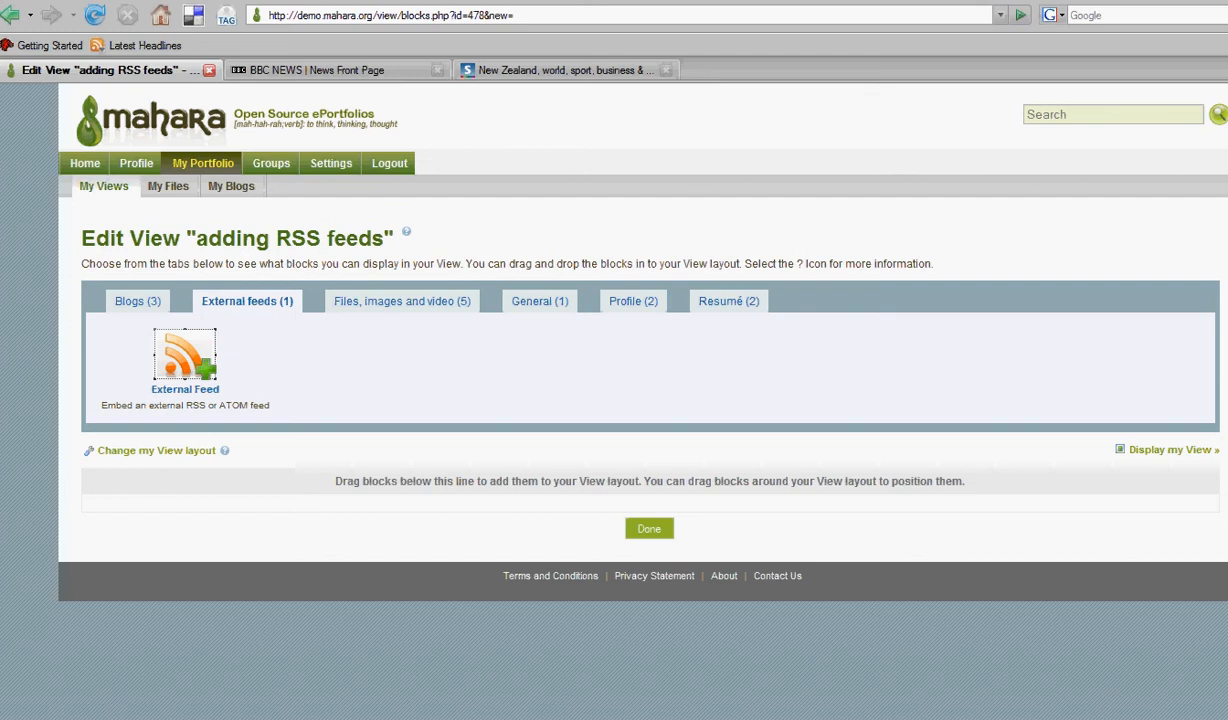
pyautogui.moveTo(1110, 173)
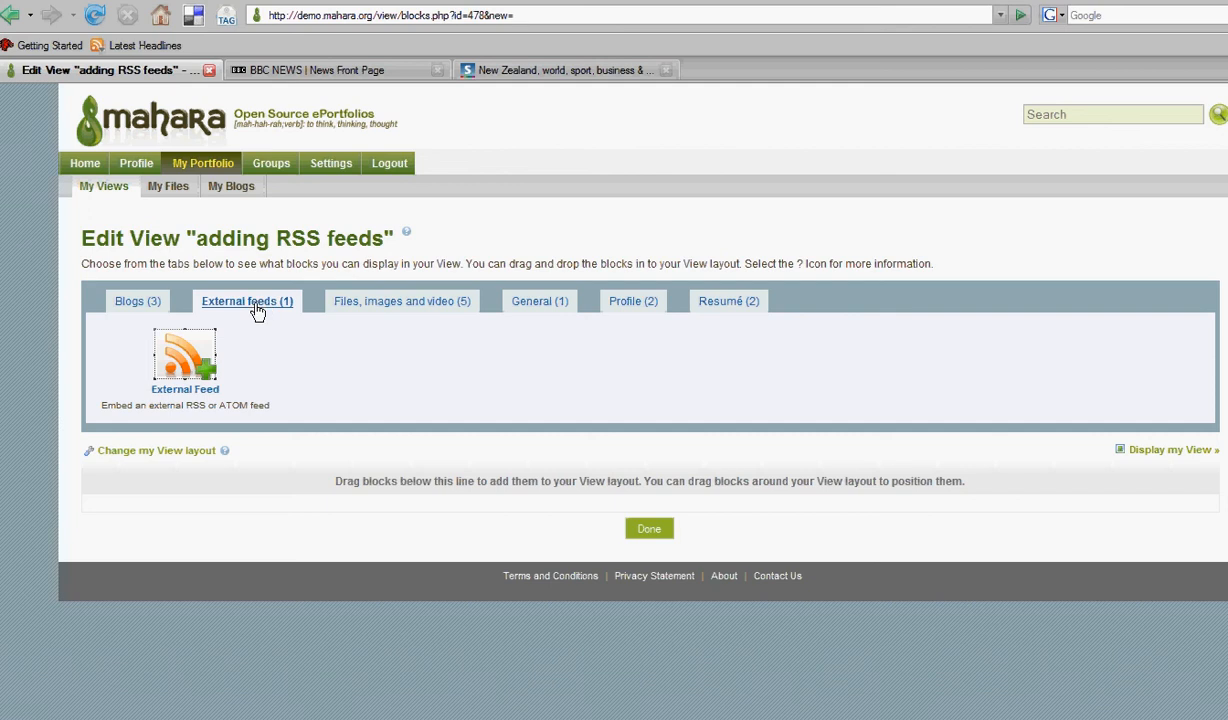
pyautogui.moveTo(279, 312)
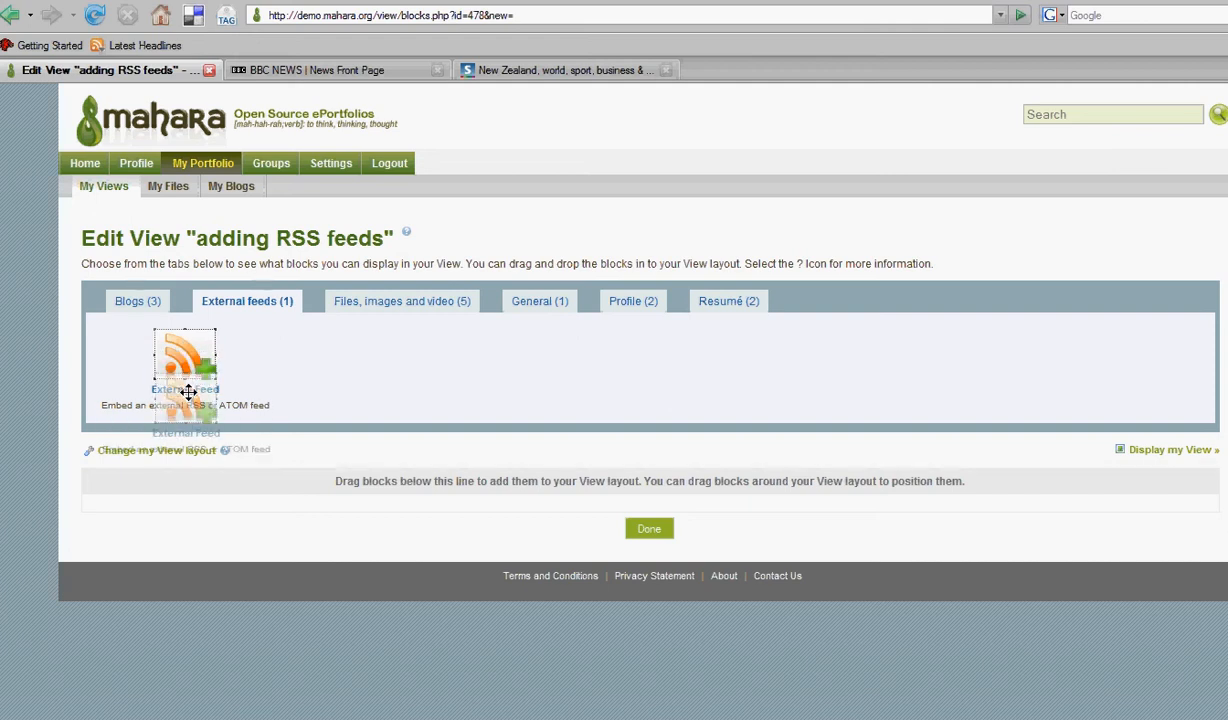
# - Drag an External Feed block into the 'adding RSS feeds' view layout
pyautogui.moveTo(185, 370); pyautogui.dragTo(194, 535)
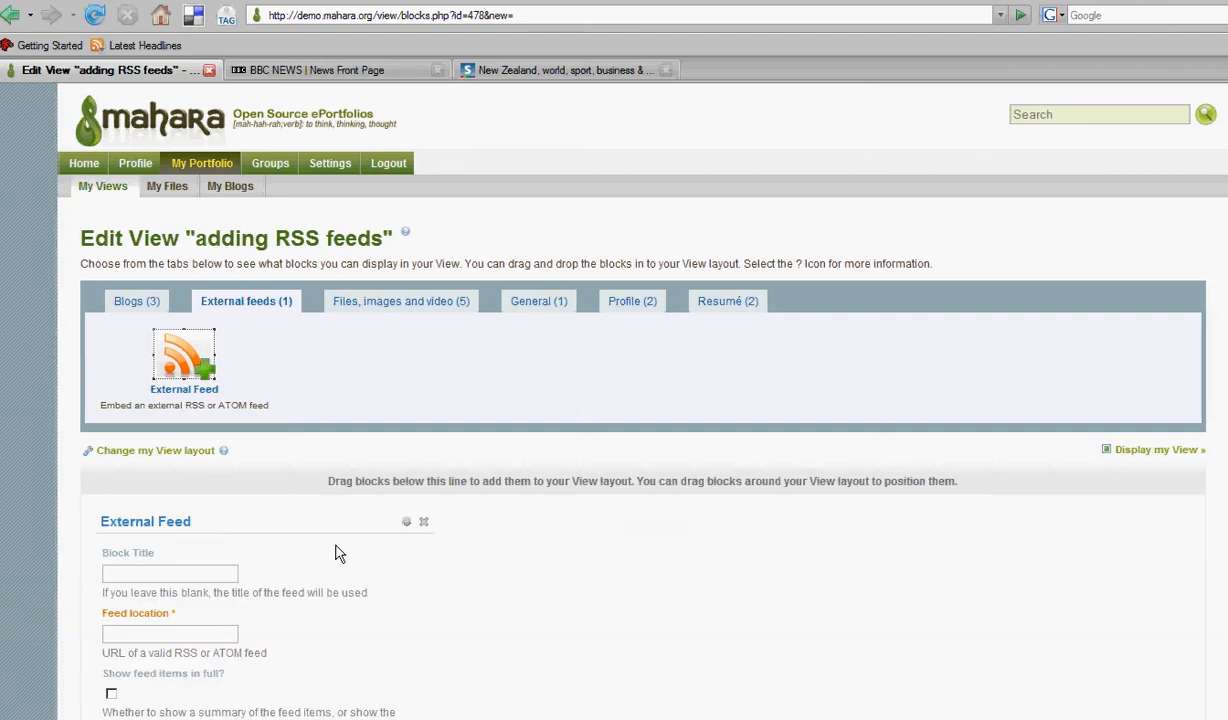
pyautogui.scroll(-3)
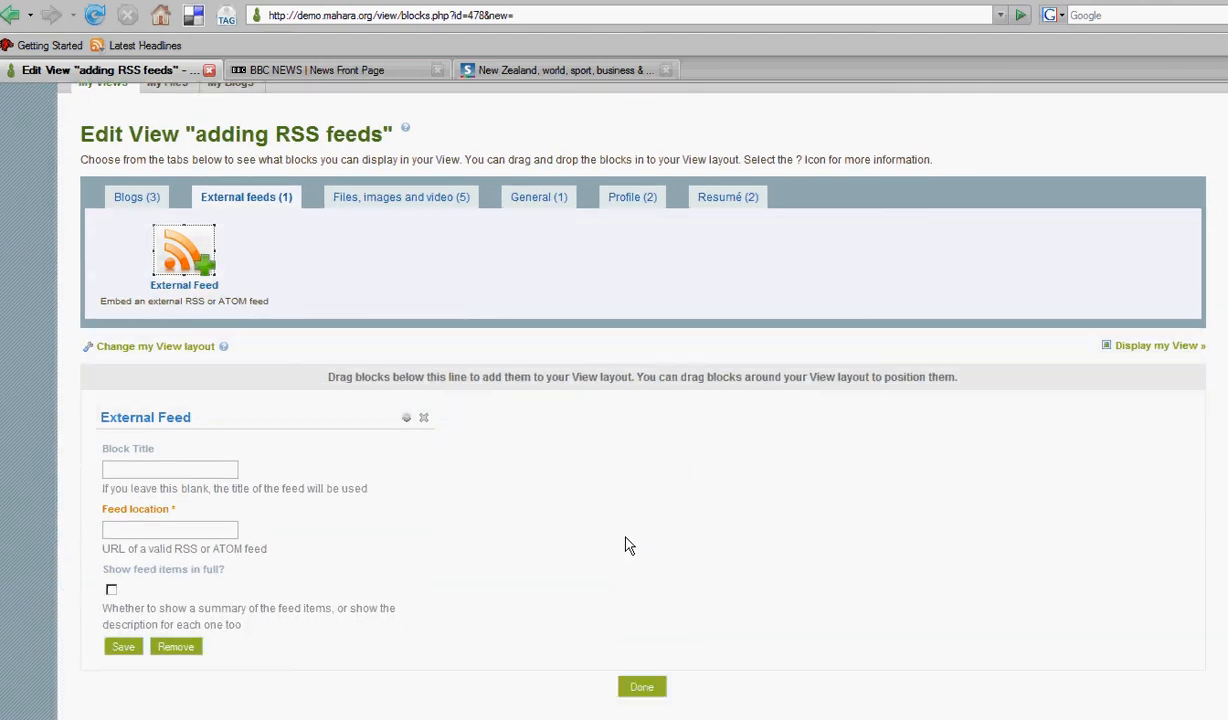
pyautogui.moveTo(518, 448)
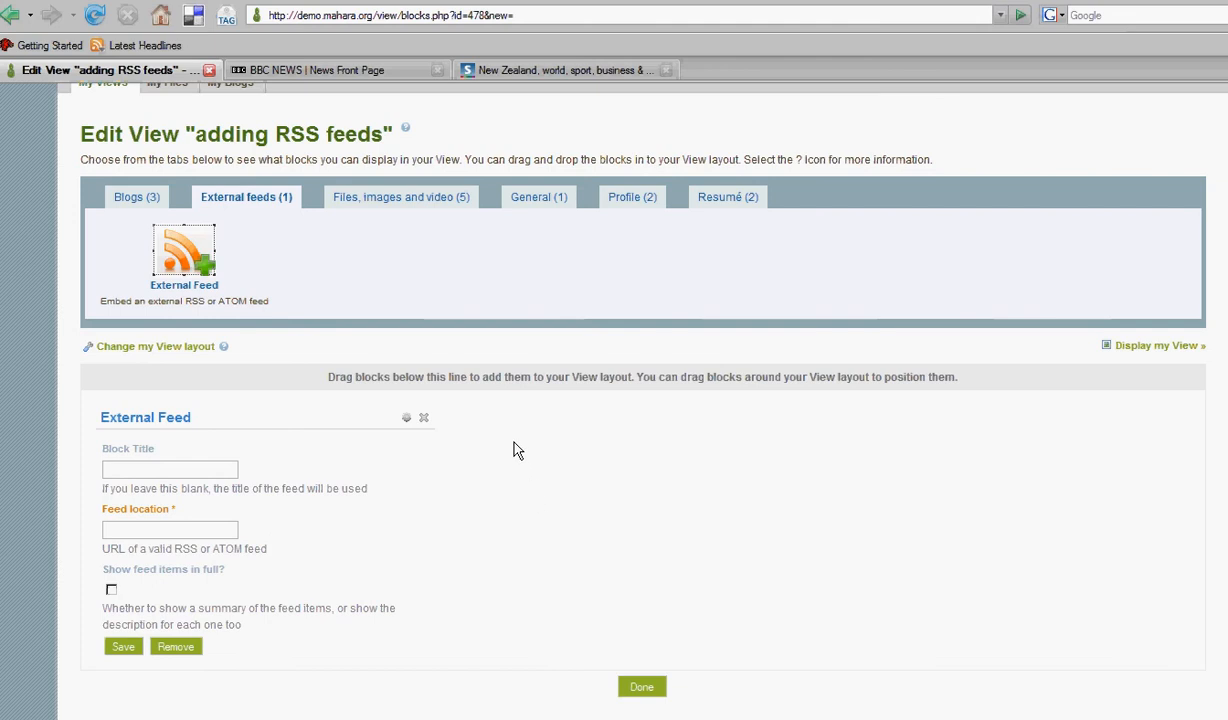
pyautogui.moveTo(367, 69)
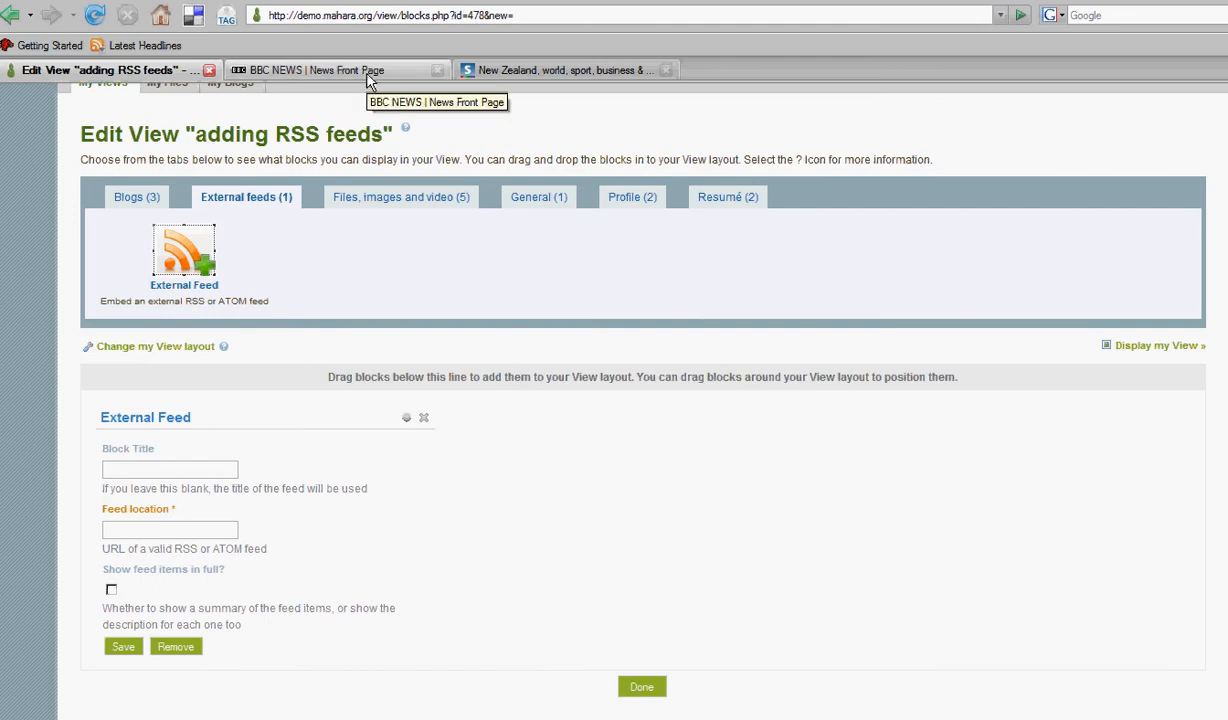
# - Navigate BBC News Feeds to the News Front Page UK Edition feed and select its URL
pyautogui.click(335, 69)
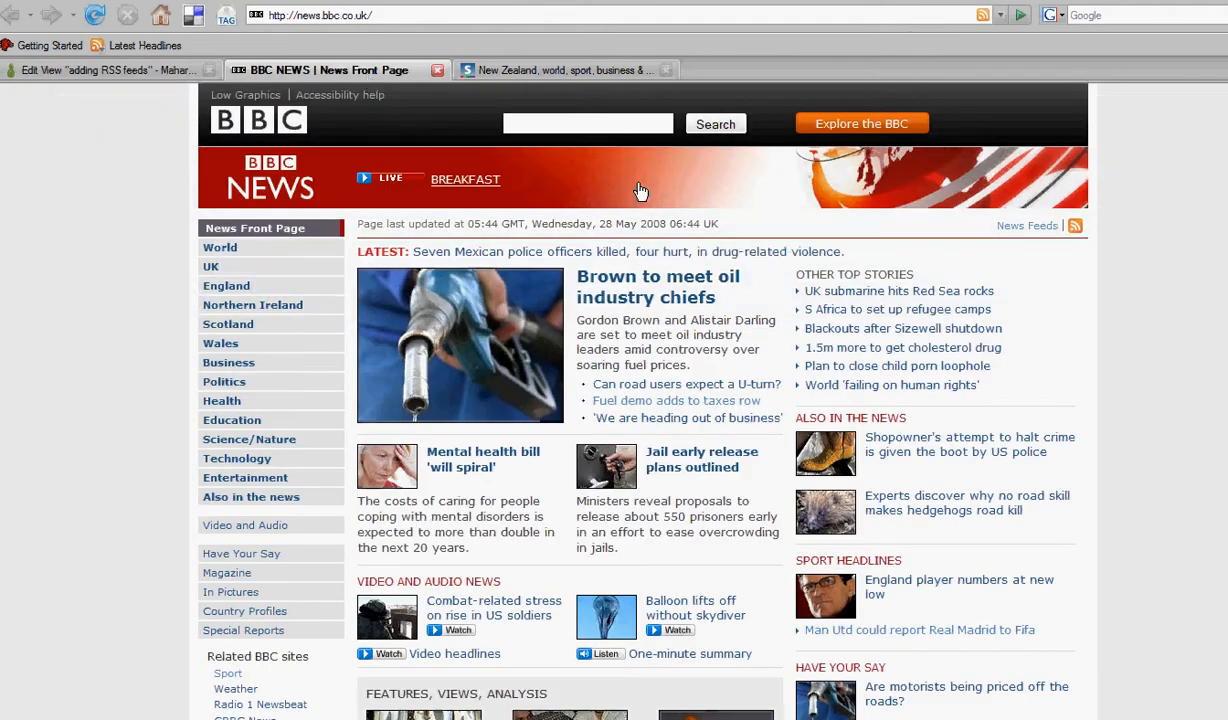
pyautogui.moveTo(925, 228)
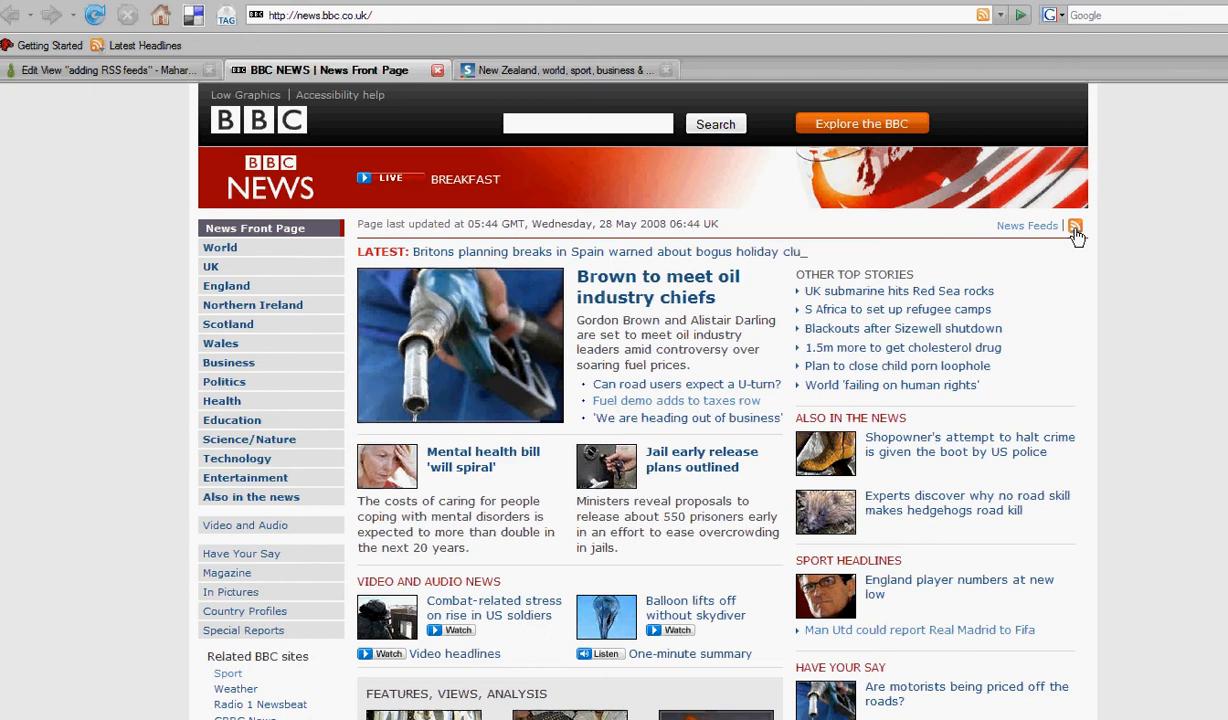
pyautogui.click(1027, 225)
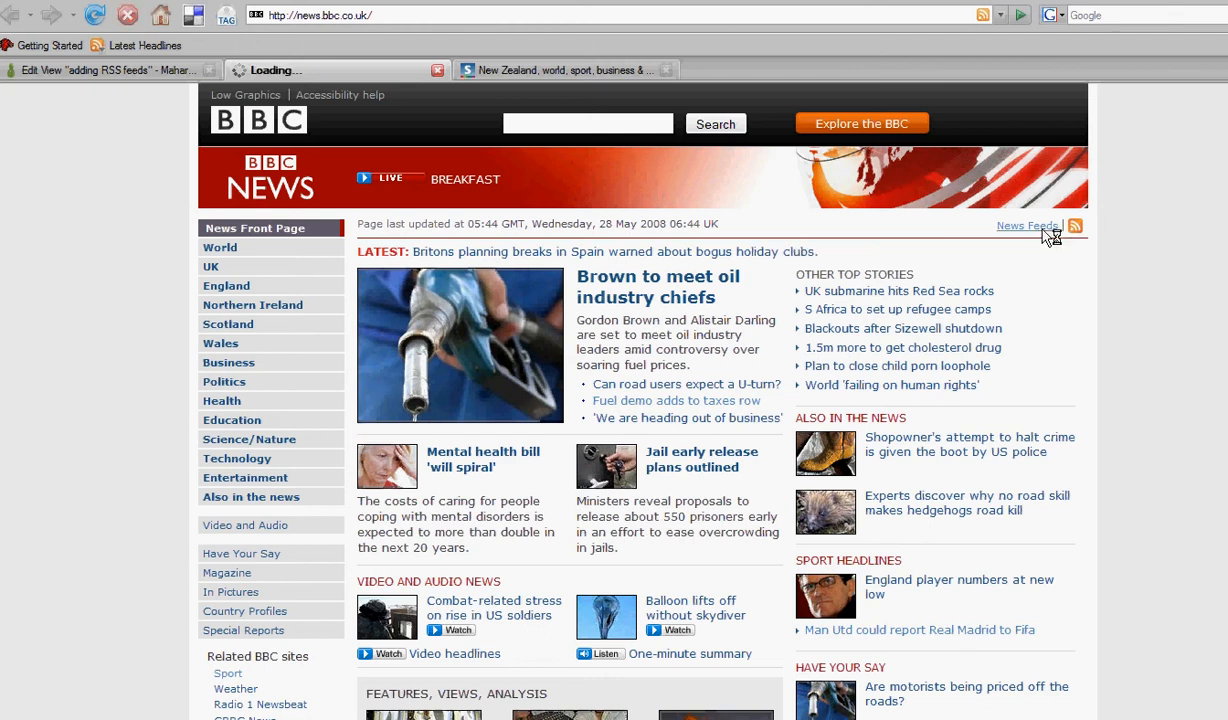
pyautogui.click(1026, 225)
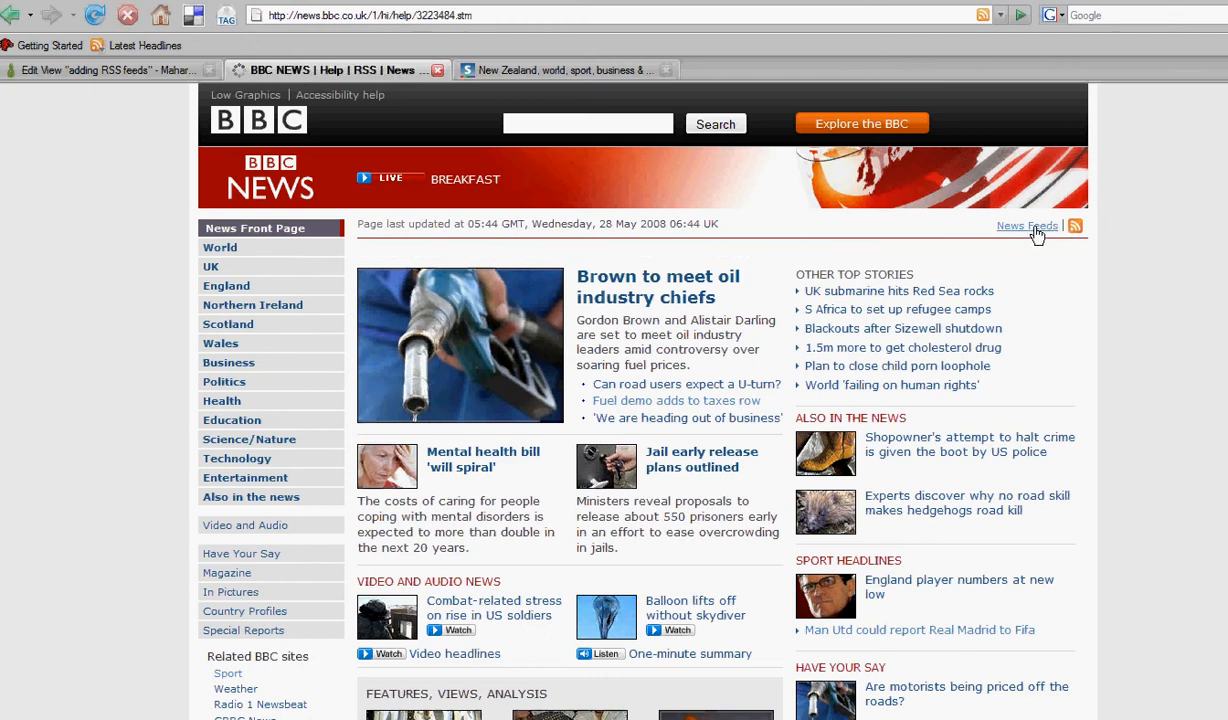
pyautogui.click(1026, 225)
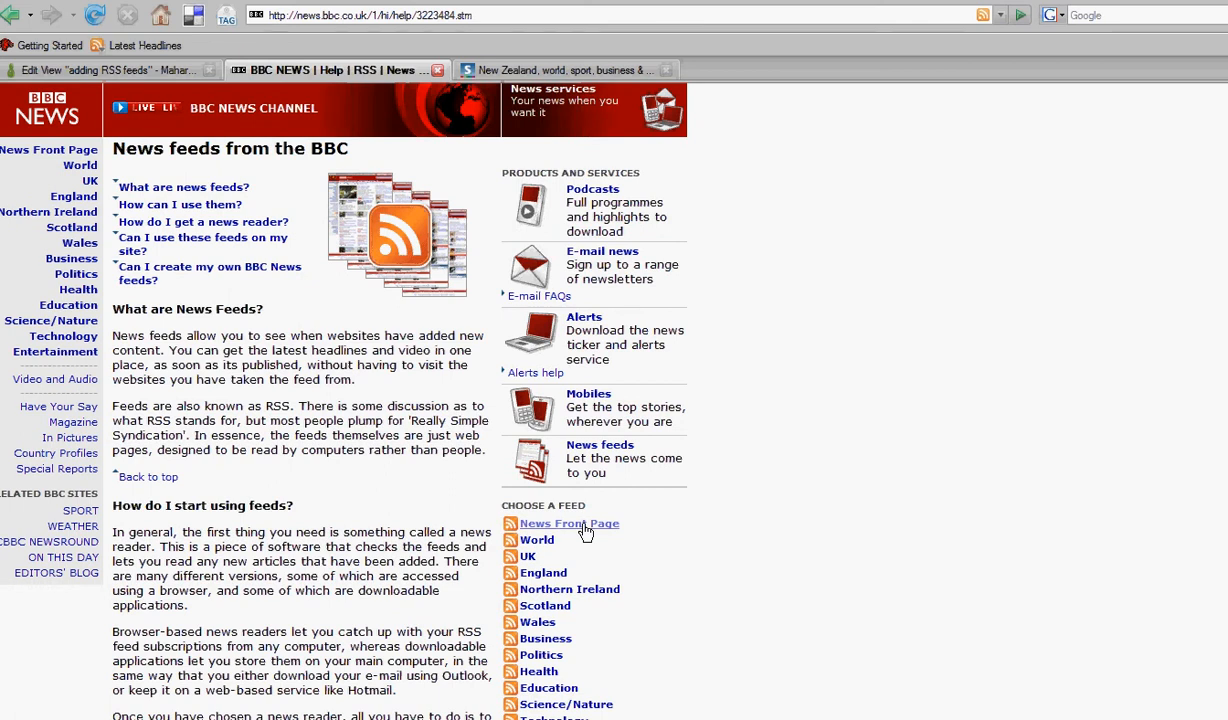
pyautogui.click(568, 523)
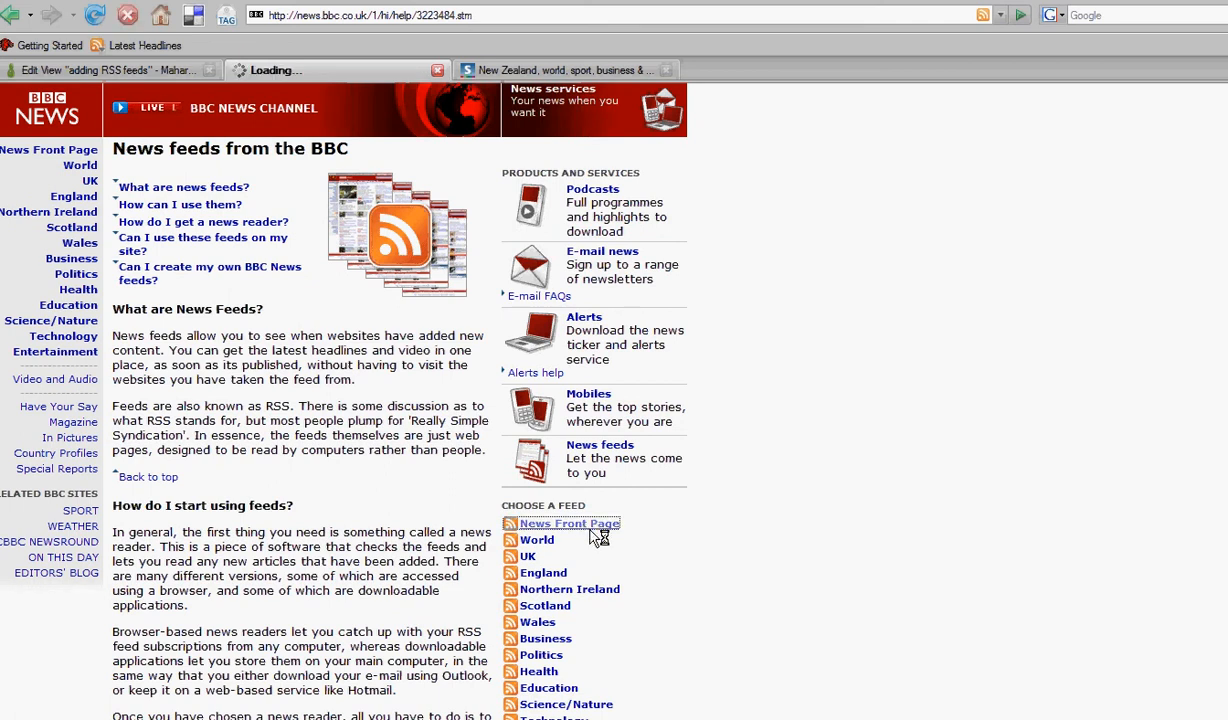
pyautogui.click(568, 523)
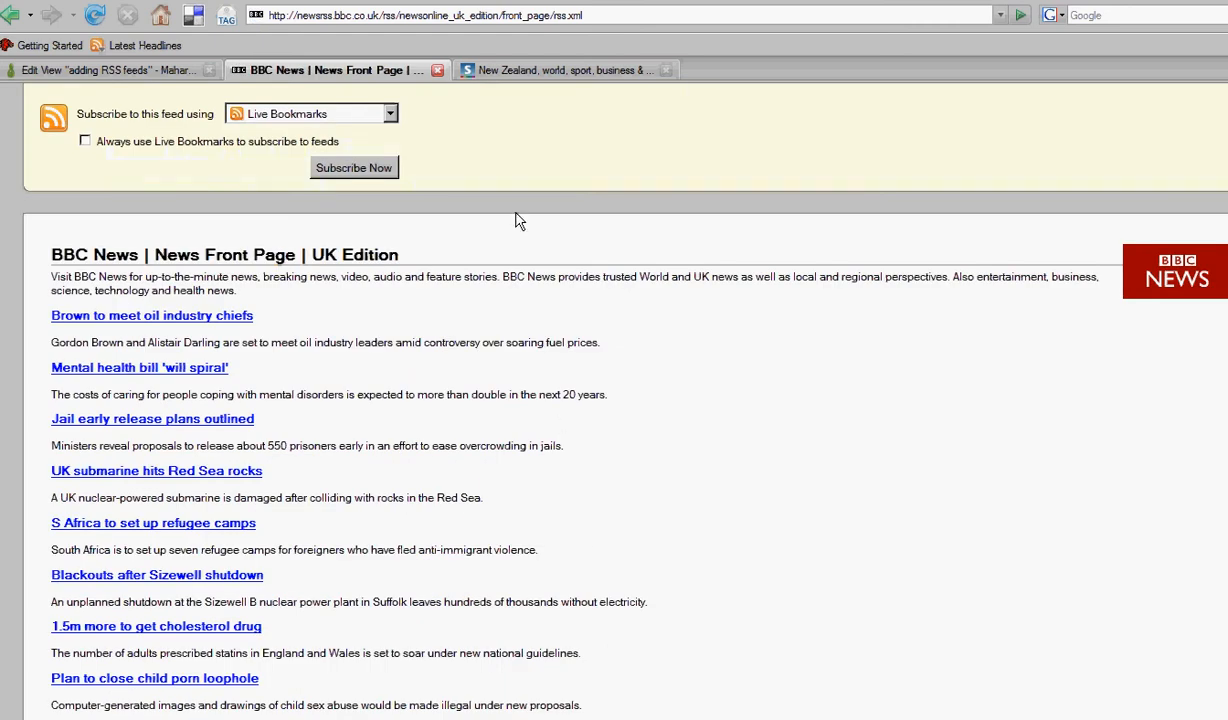
pyautogui.click(425, 14)
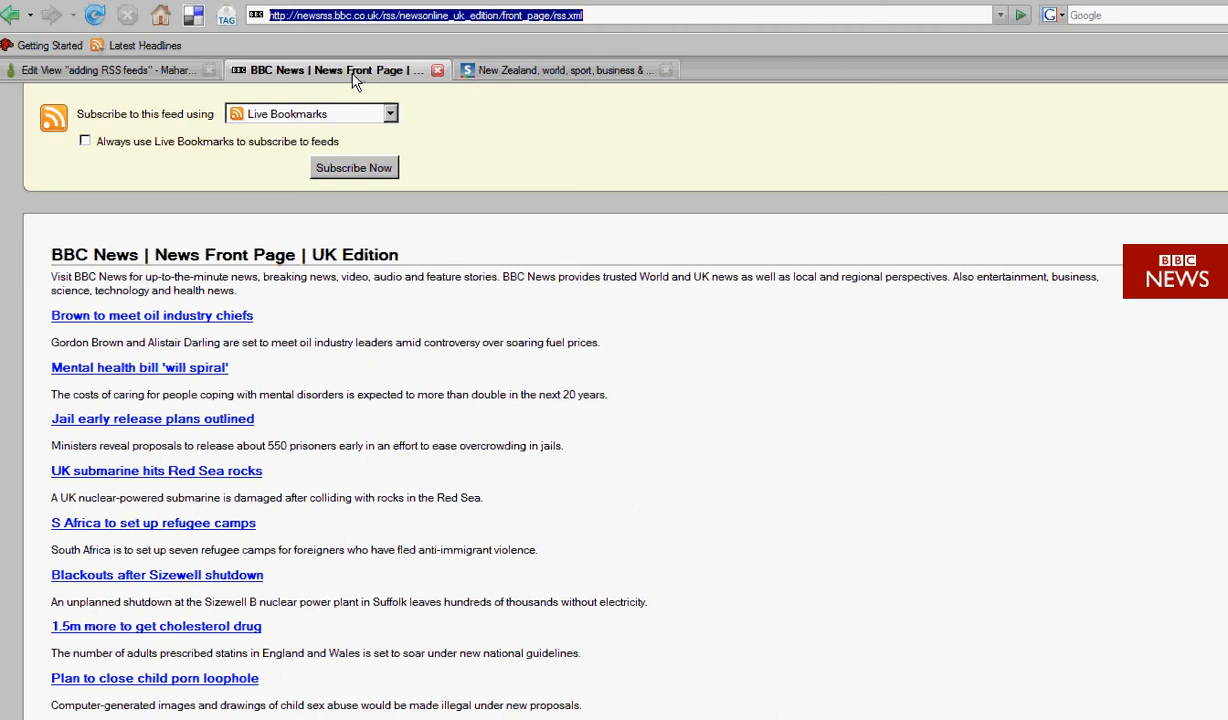
pyautogui.moveTo(135, 70)
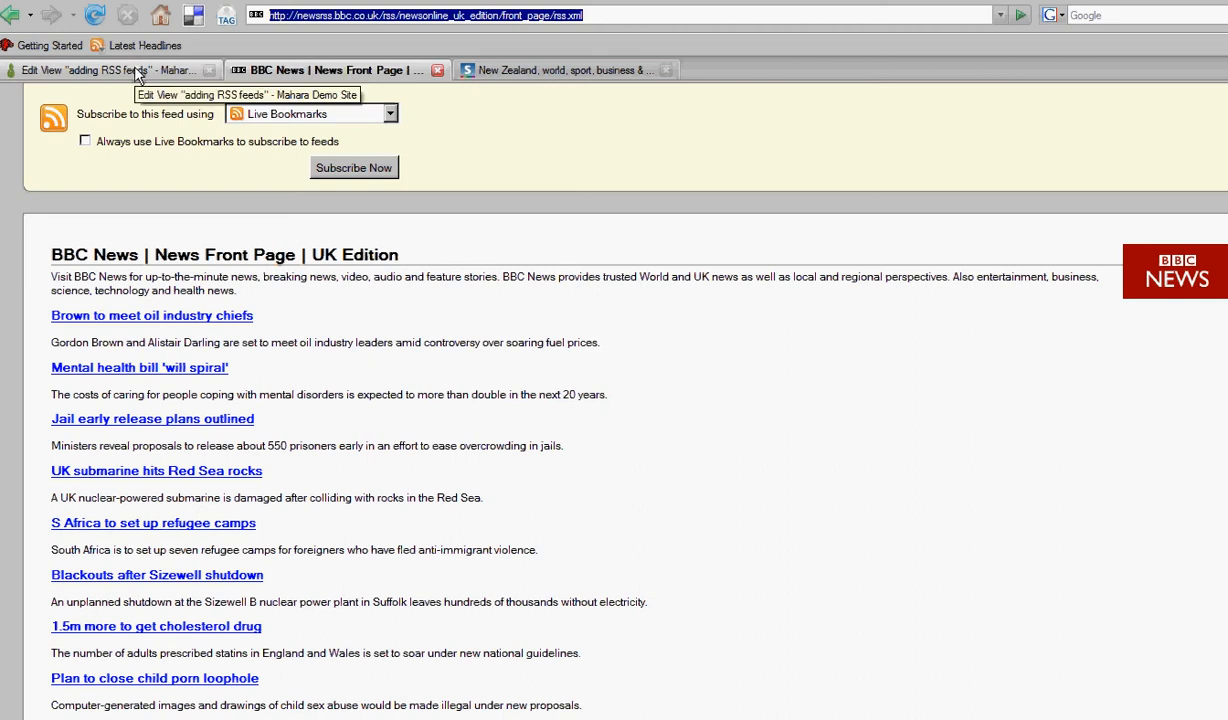
# - Enter the BBC front_page/rss.xml feed location and title 'News', then save the block
pyautogui.click(100, 69)
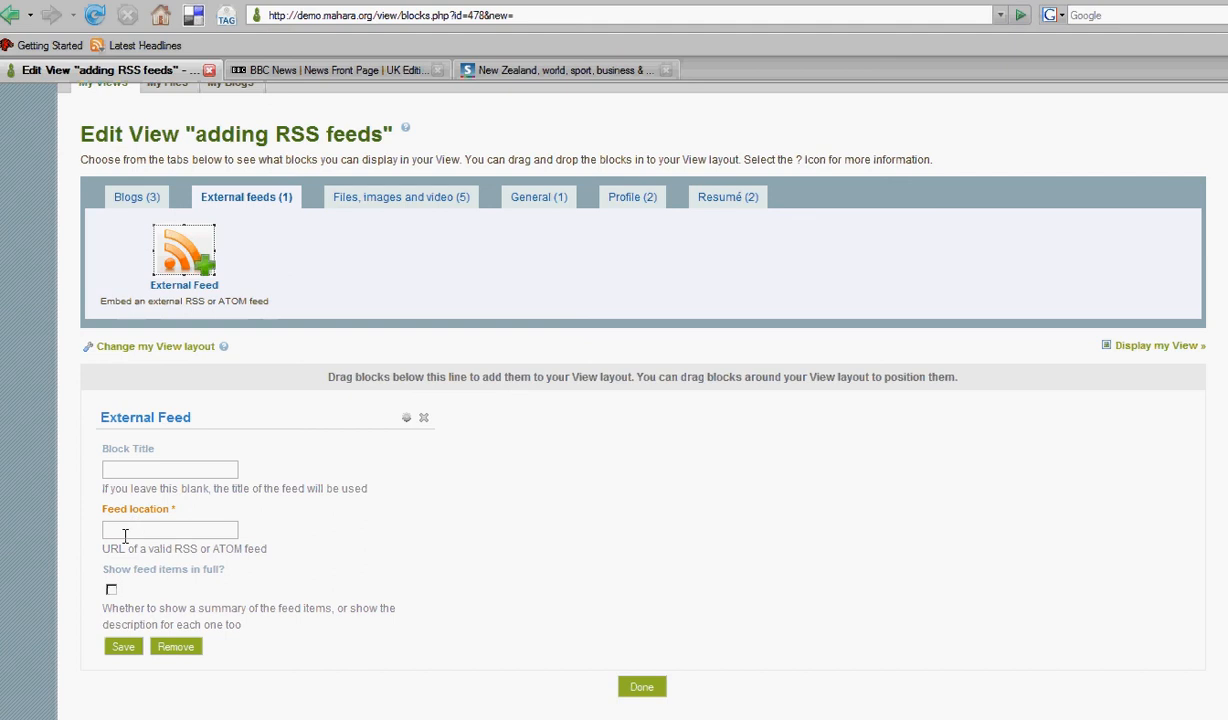
pyautogui.click(169, 530)
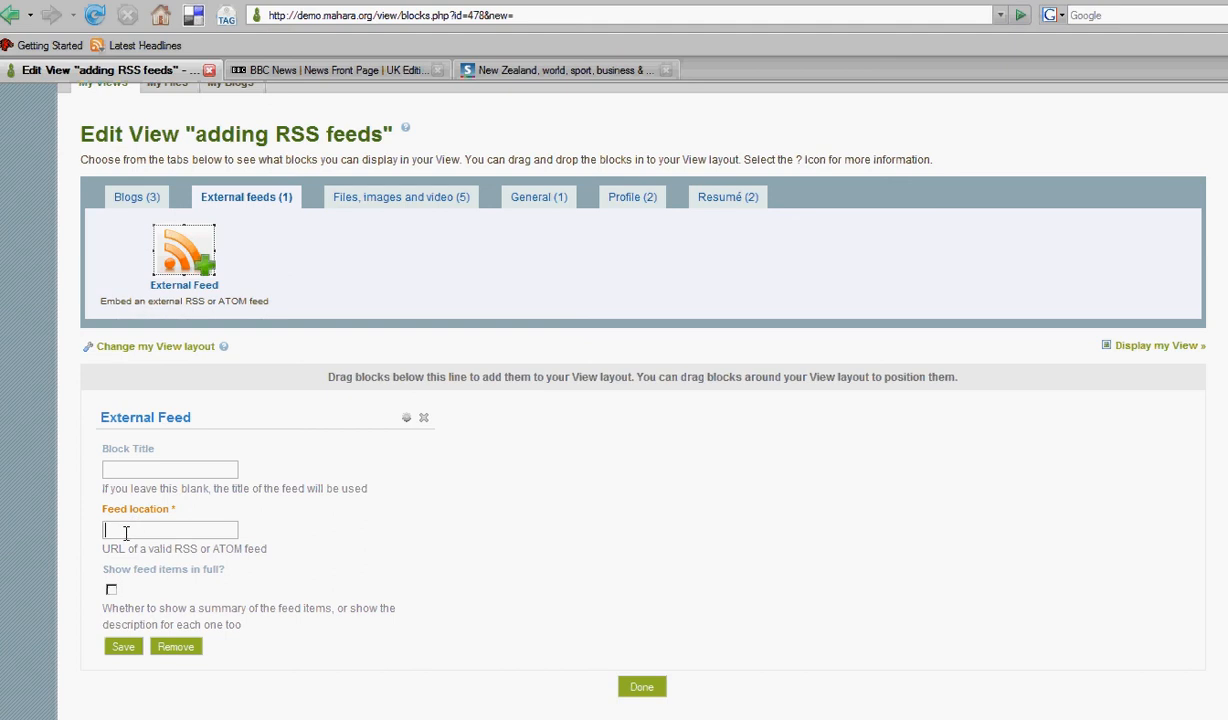
pyautogui.write('dition/front_page/rss.xml')
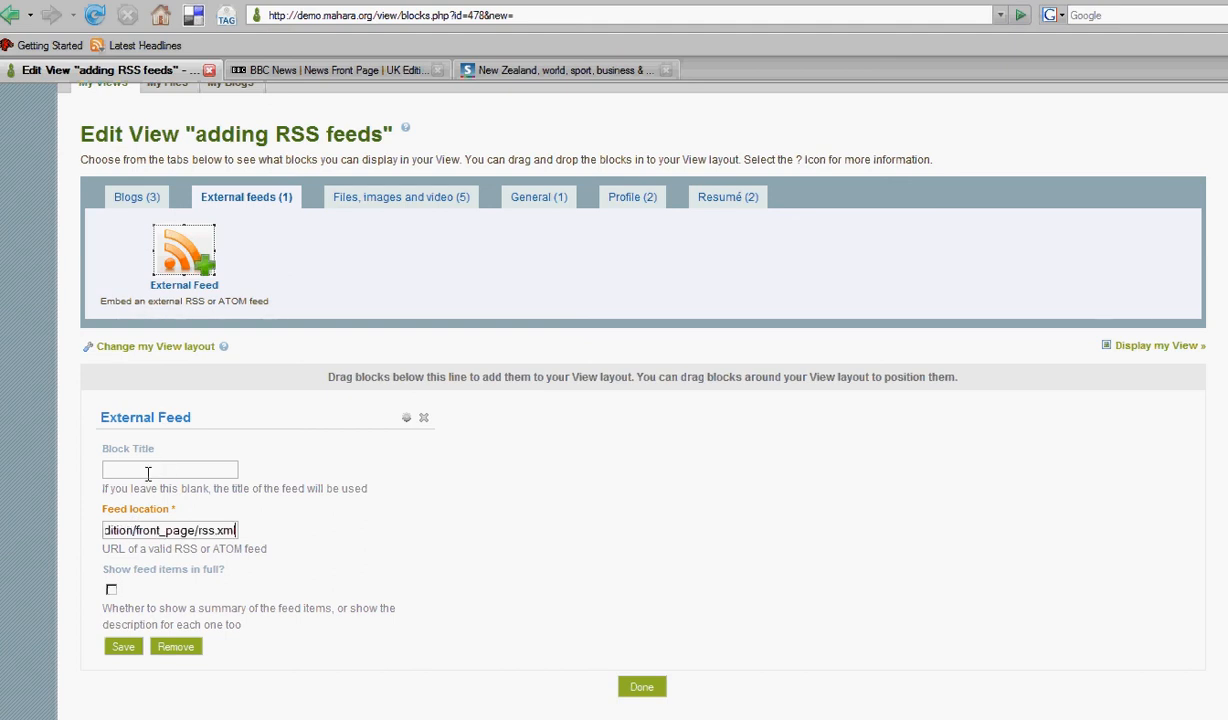
pyautogui.write('News')
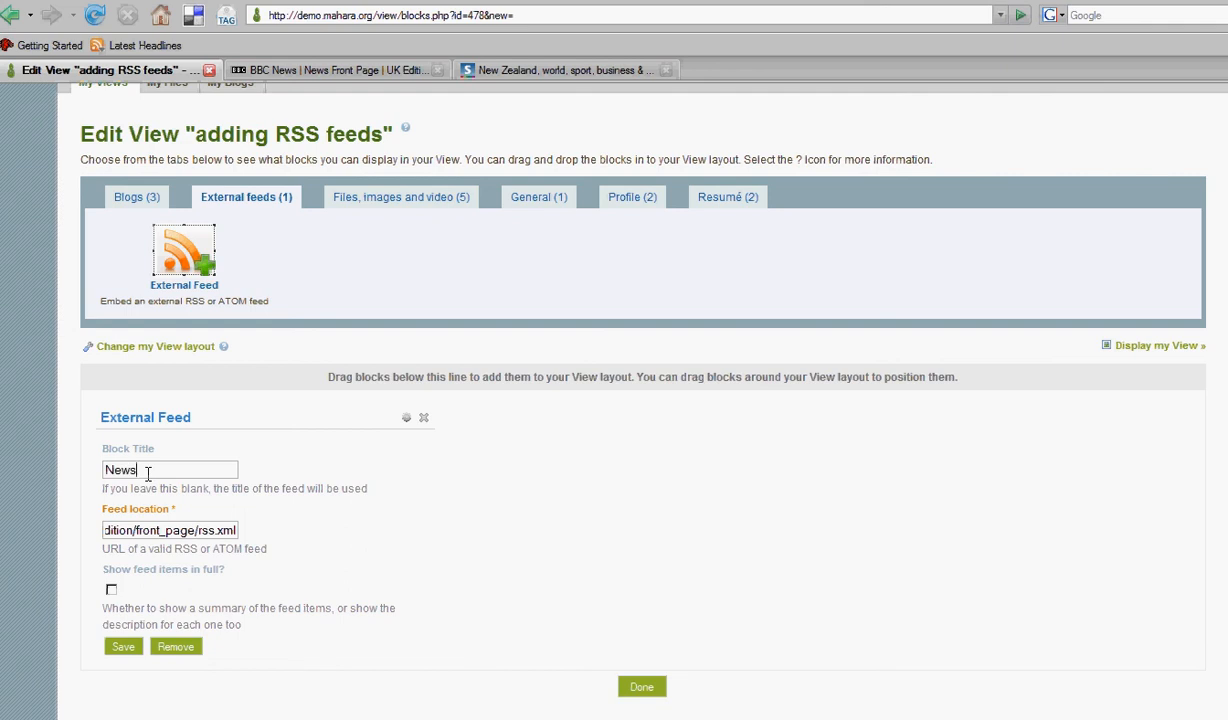
pyautogui.moveTo(122, 646)
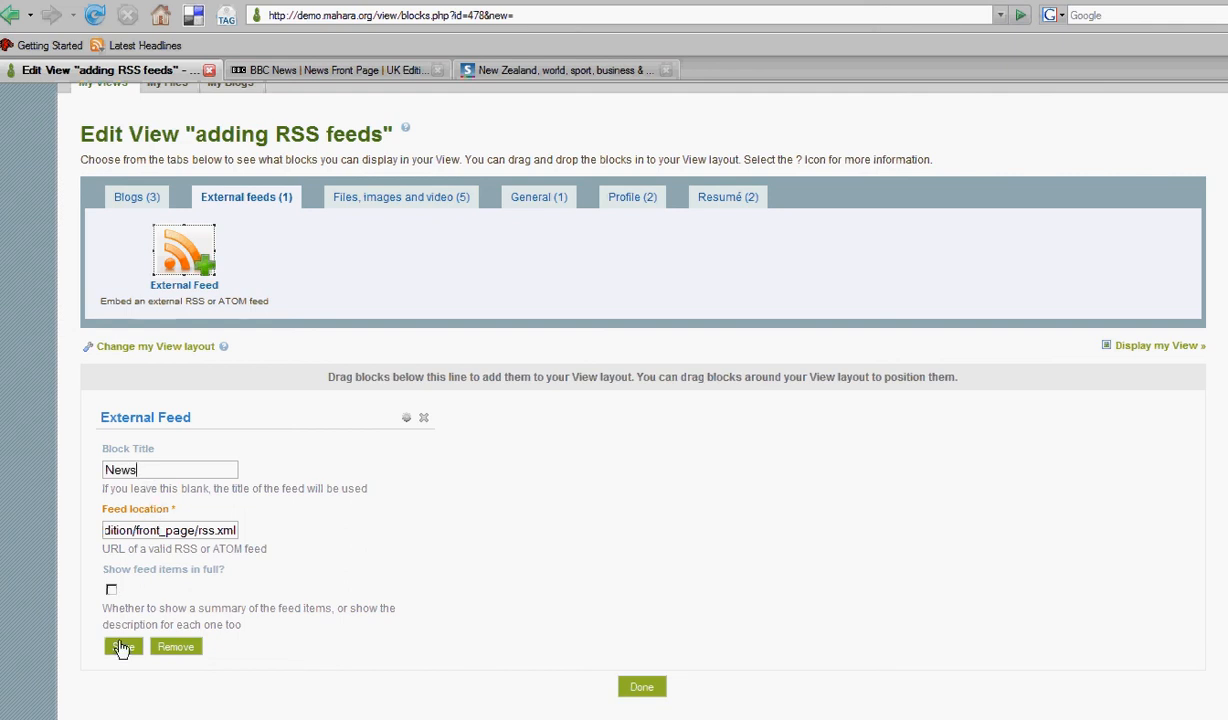
pyautogui.click(122, 646)
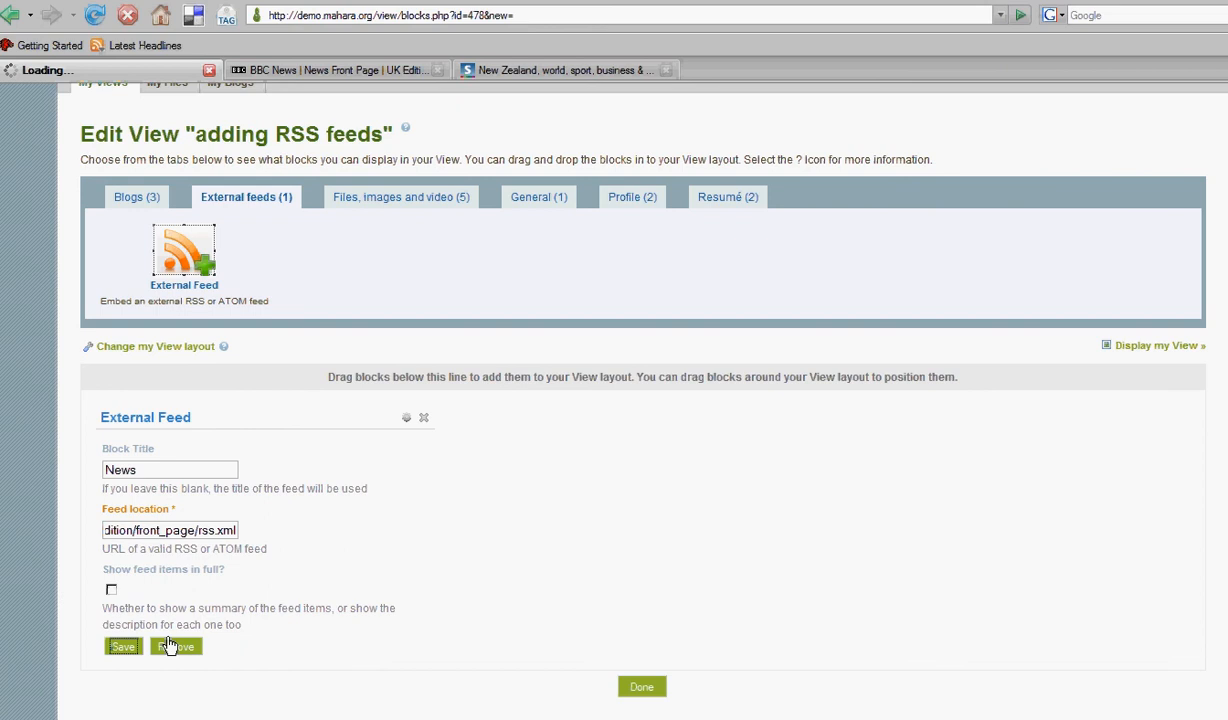
pyautogui.click(122, 646)
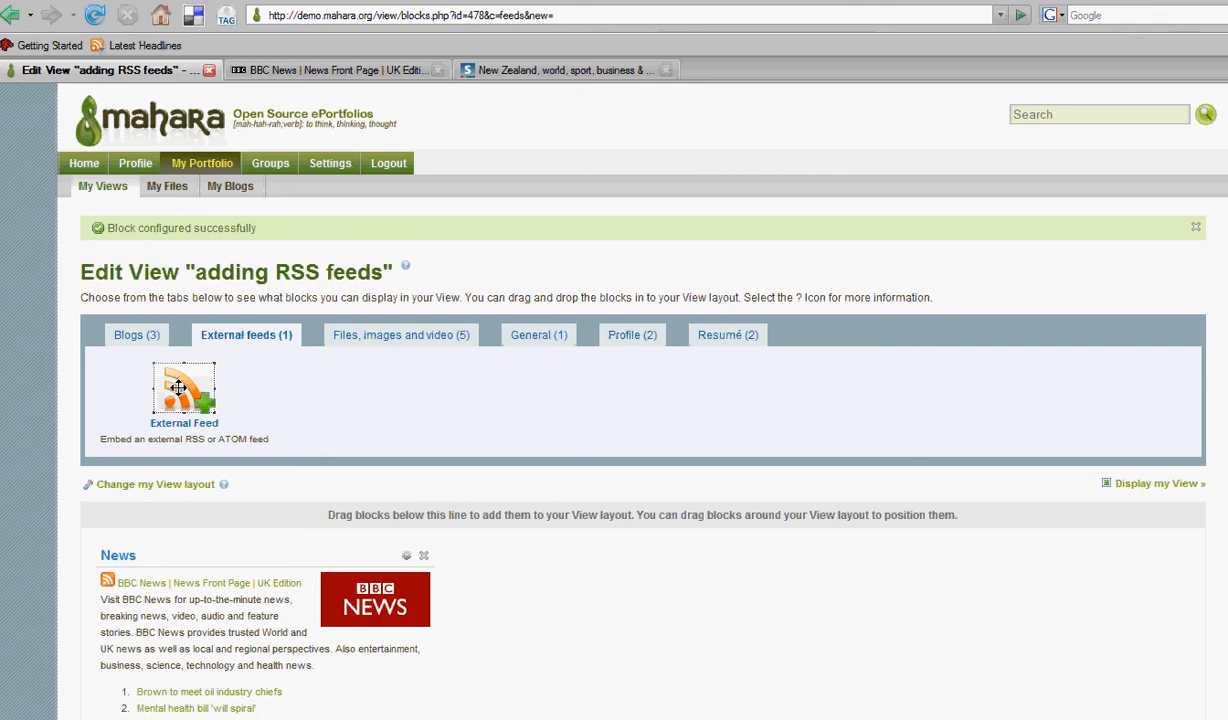
# - Drag a second External Feed block into the layout beside the News block
pyautogui.moveTo(183, 390); pyautogui.dragTo(324, 447)
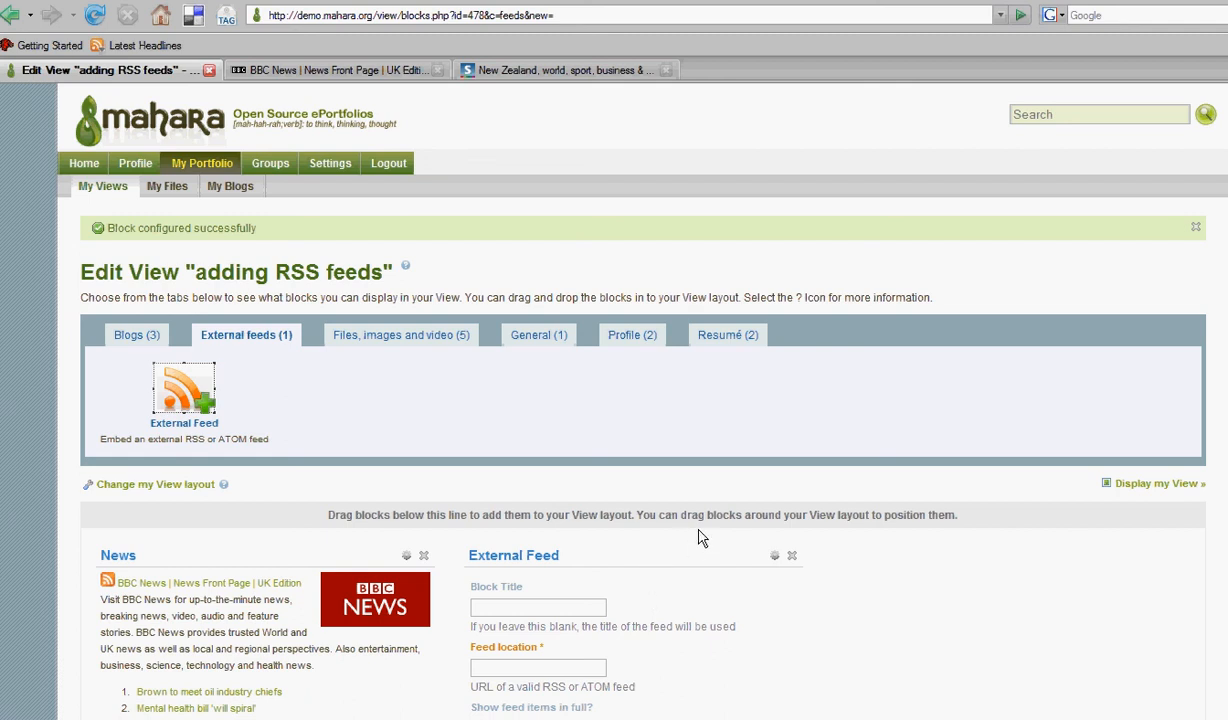
pyautogui.moveTo(555, 70)
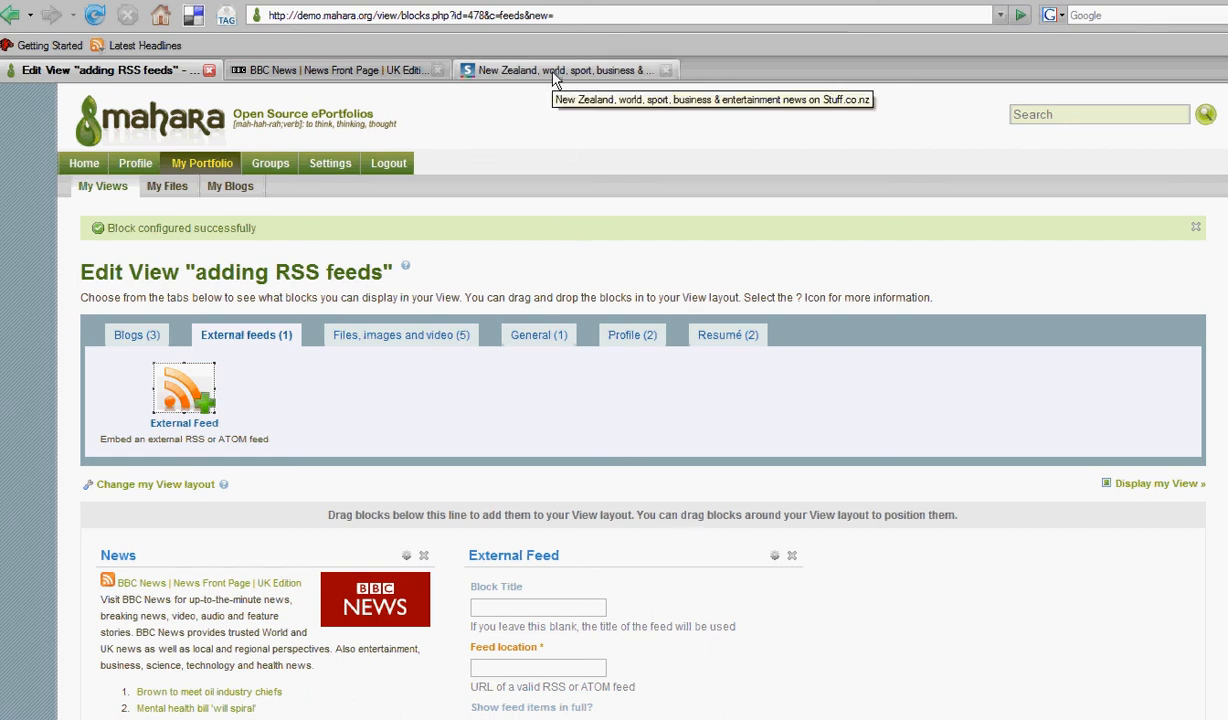
# - Open the Stuff.co.nz Sport RSS feed and copy its address into Feed location
pyautogui.click(560, 69)
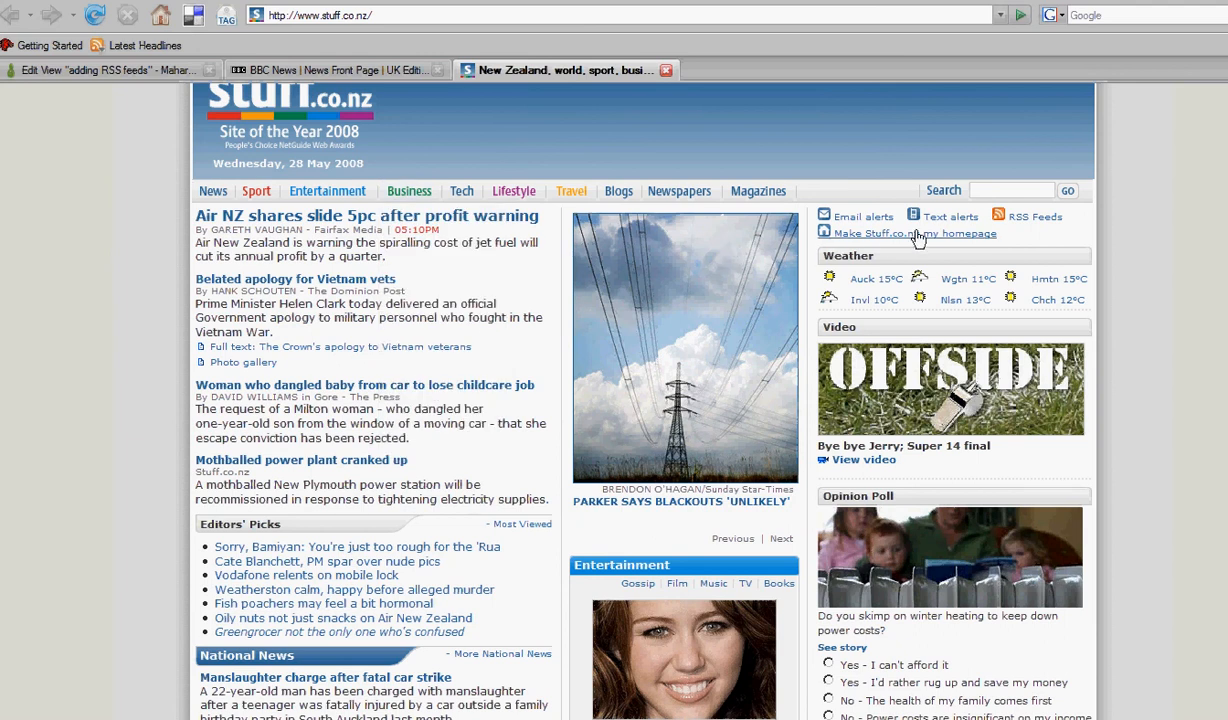
pyautogui.moveTo(1023, 217)
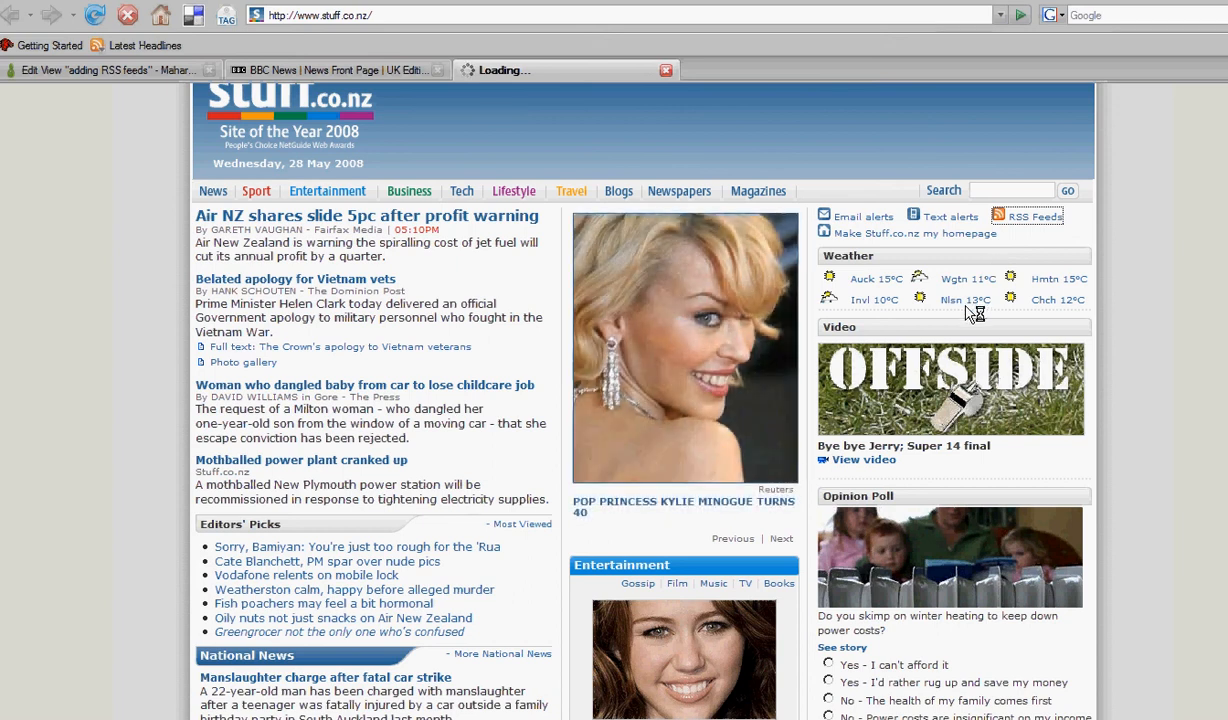
pyautogui.click(1035, 216)
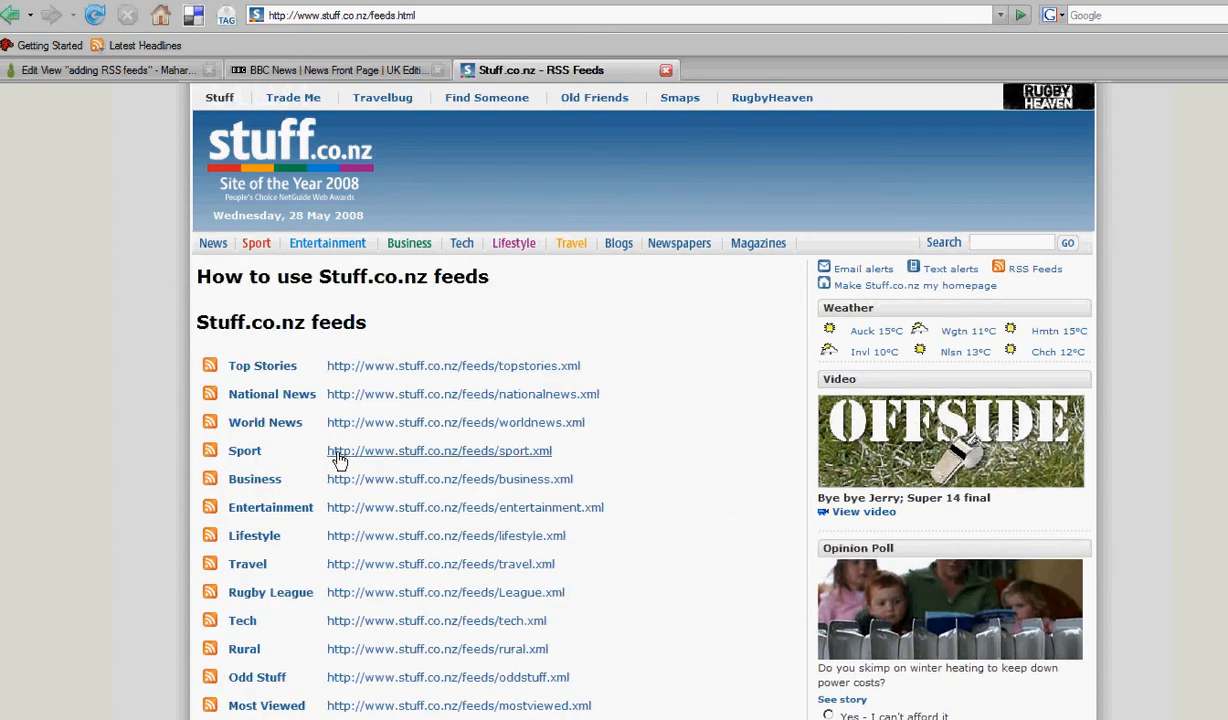
pyautogui.click(438, 450)
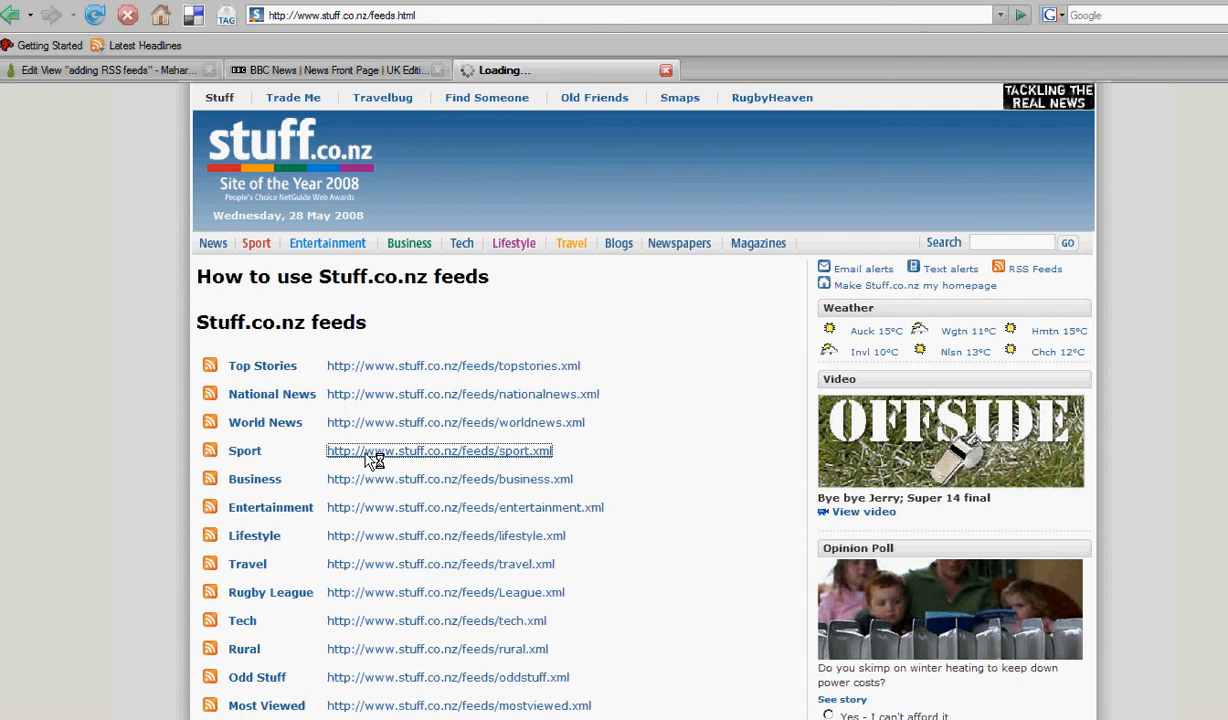
pyautogui.click(439, 450)
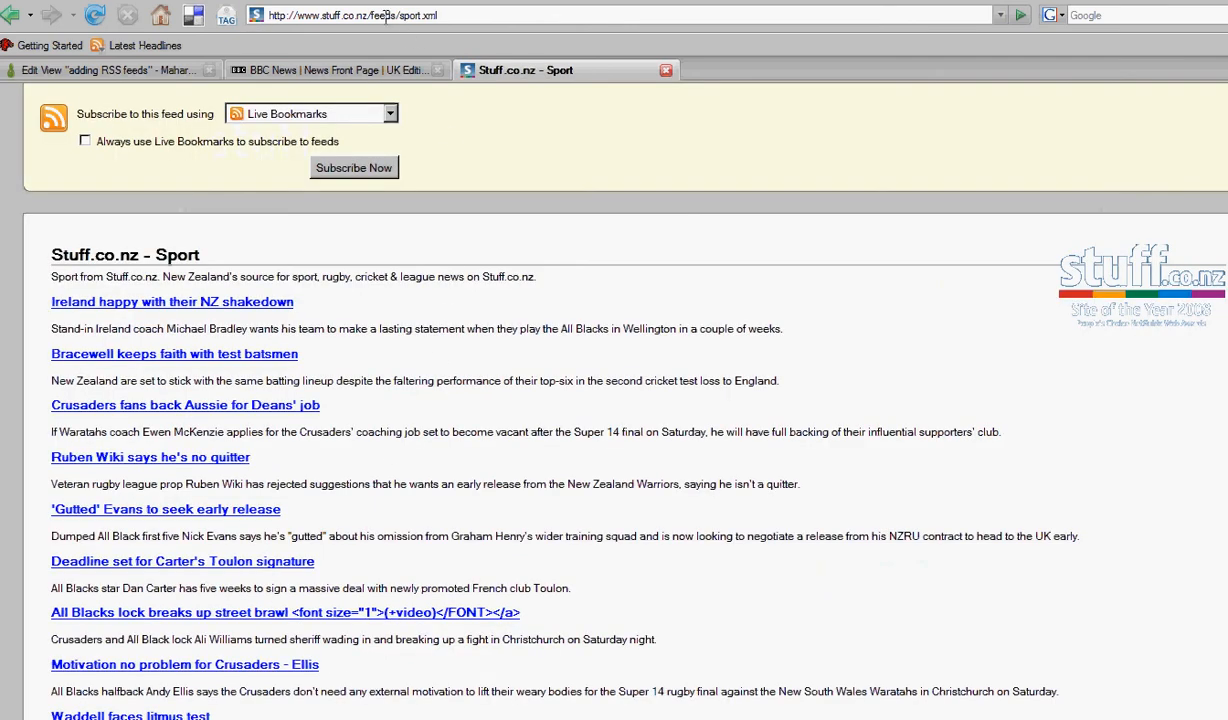
pyautogui.rightClick(383, 15)
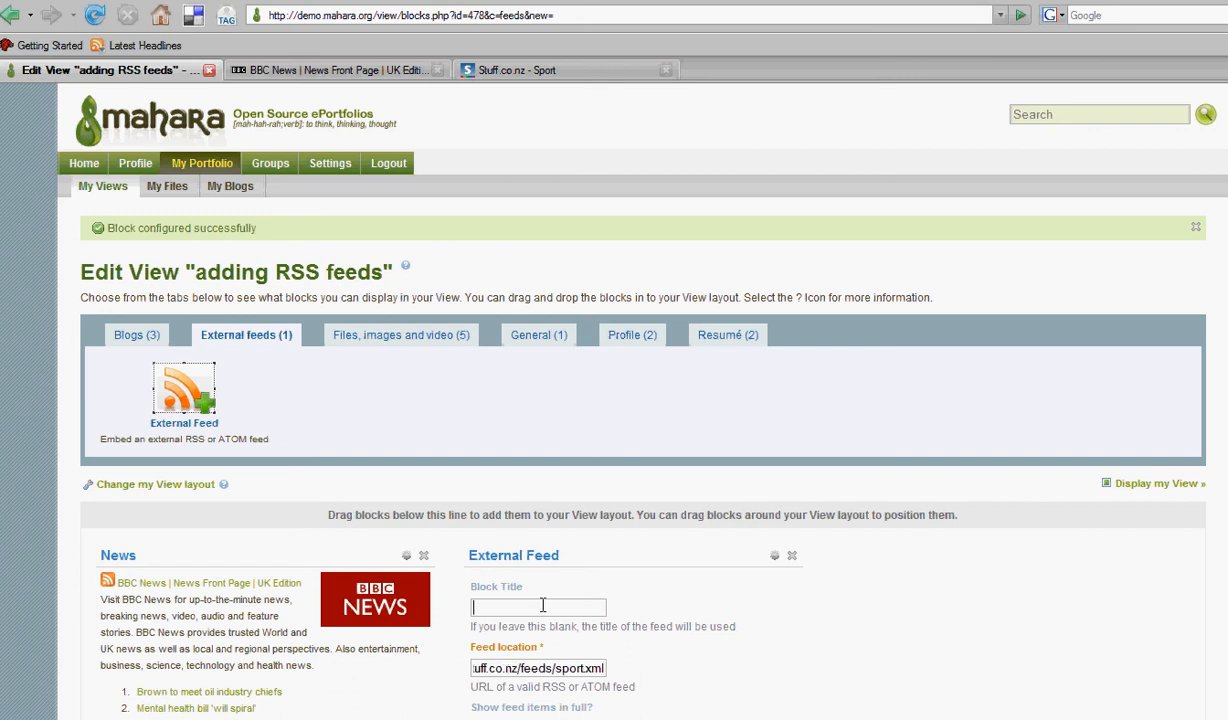
# - Title the block 'Sport', save it, and display the view with both feeds
pyautogui.write('Sport')
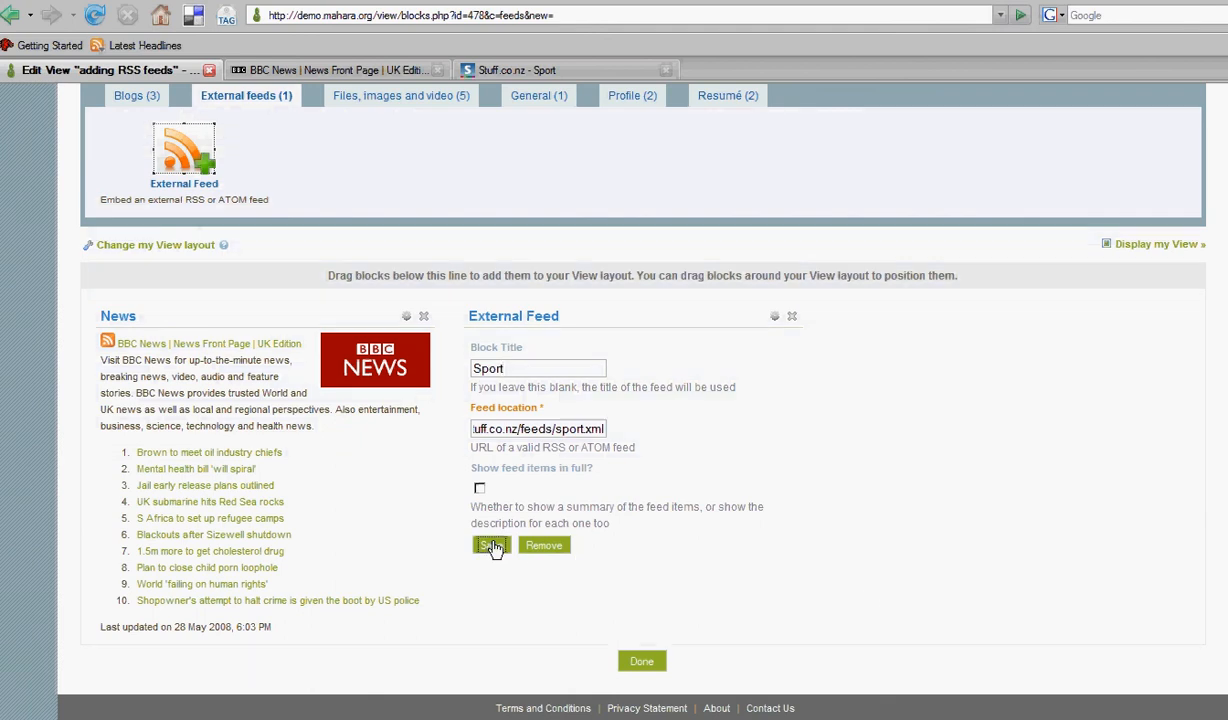
pyautogui.click(490, 545)
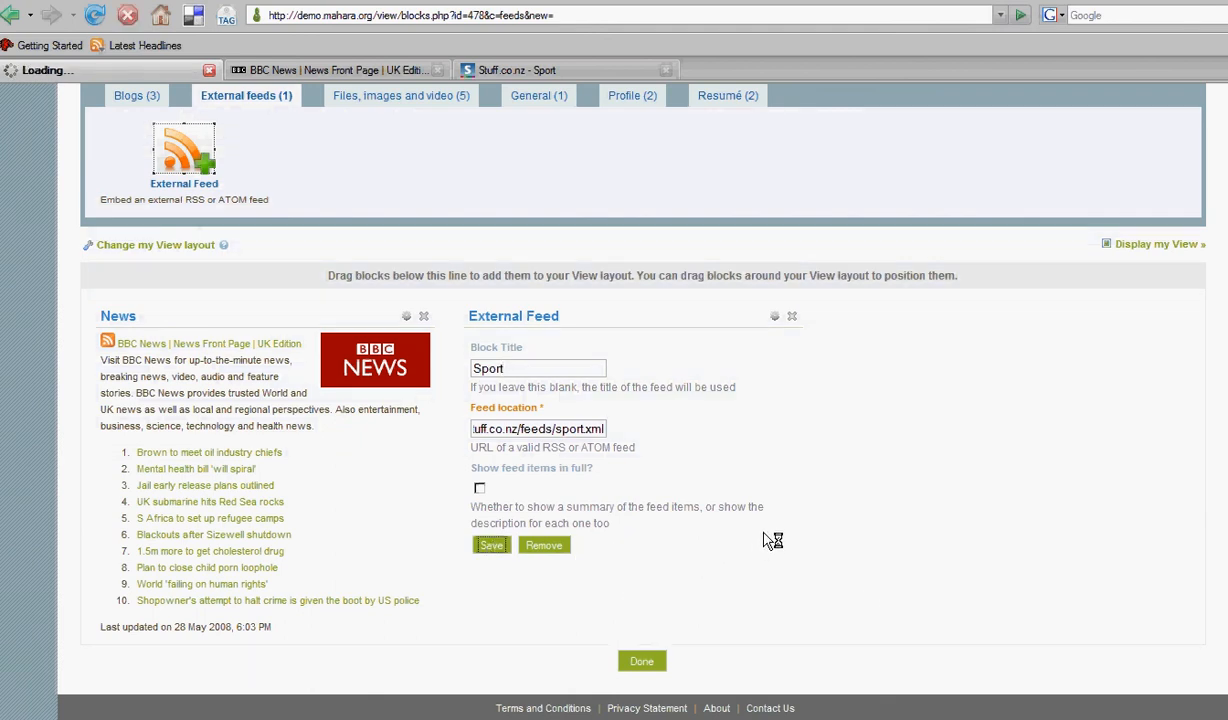
pyautogui.click(490, 545)
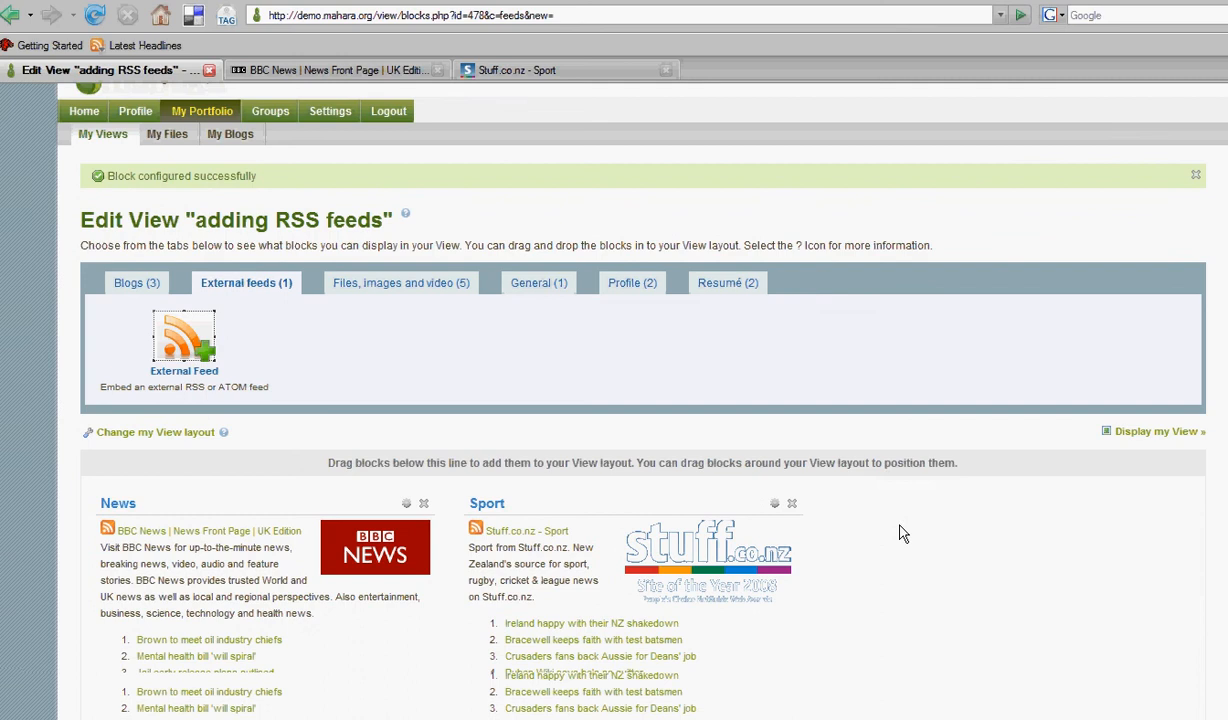
pyautogui.scroll(-3)
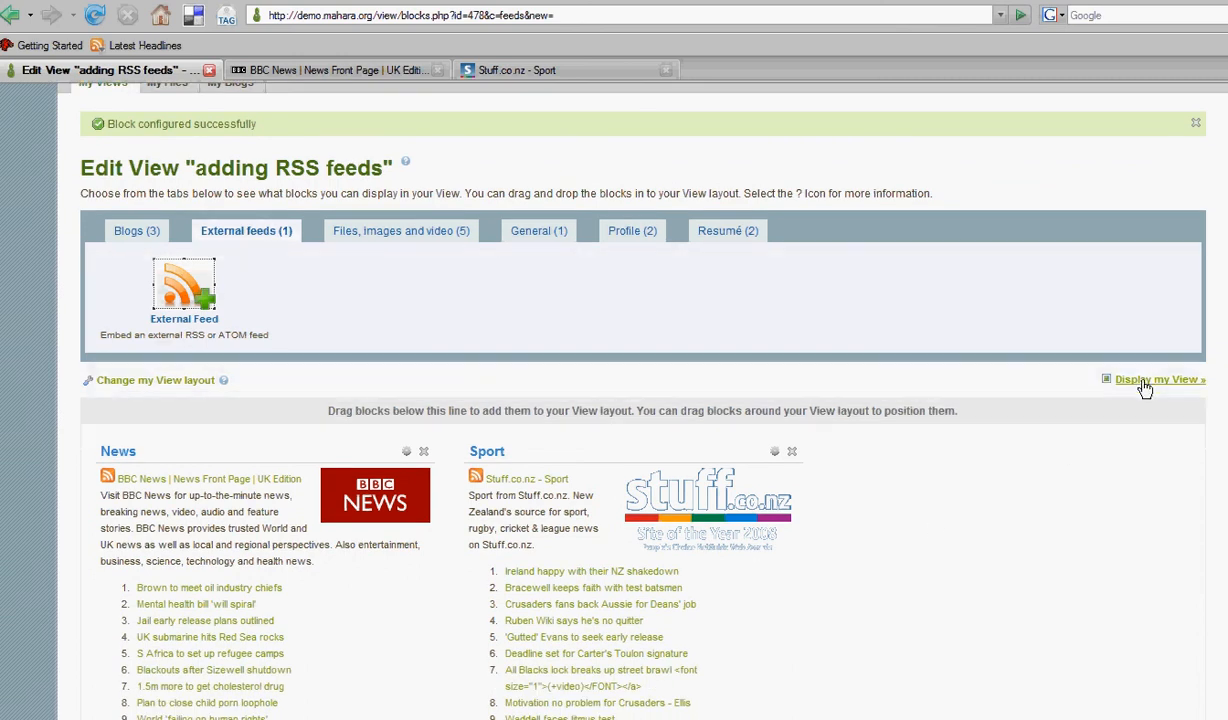
pyautogui.click(1160, 379)
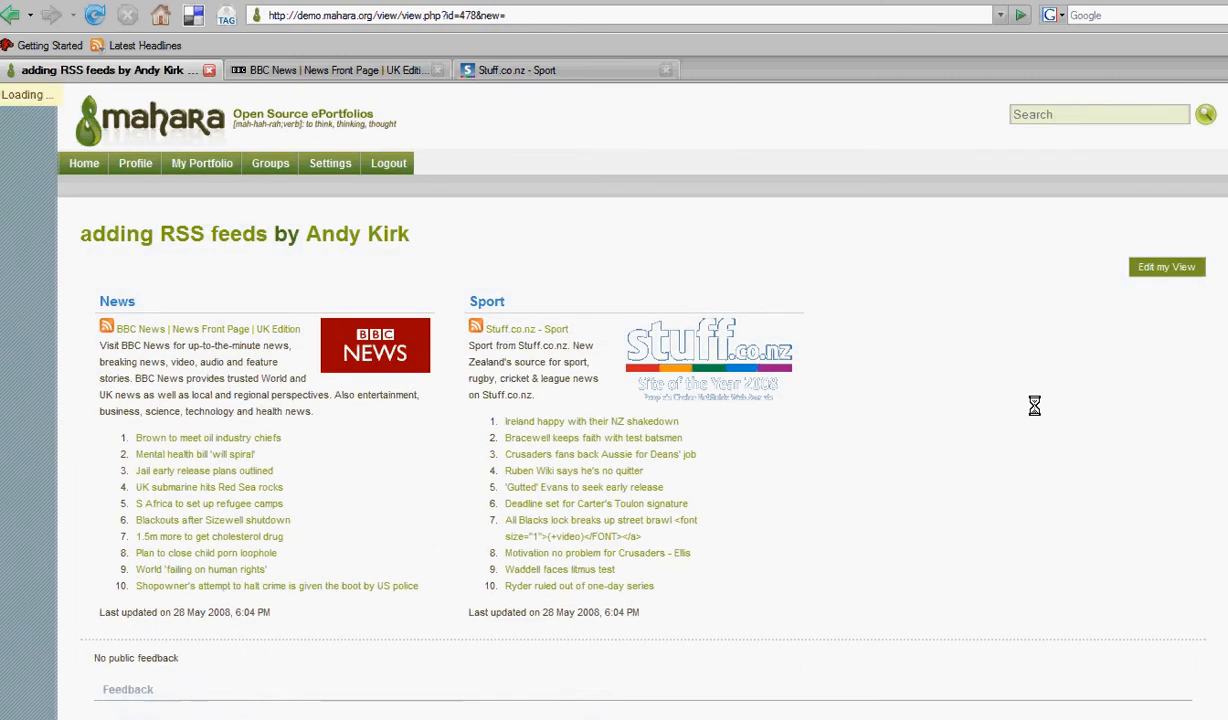